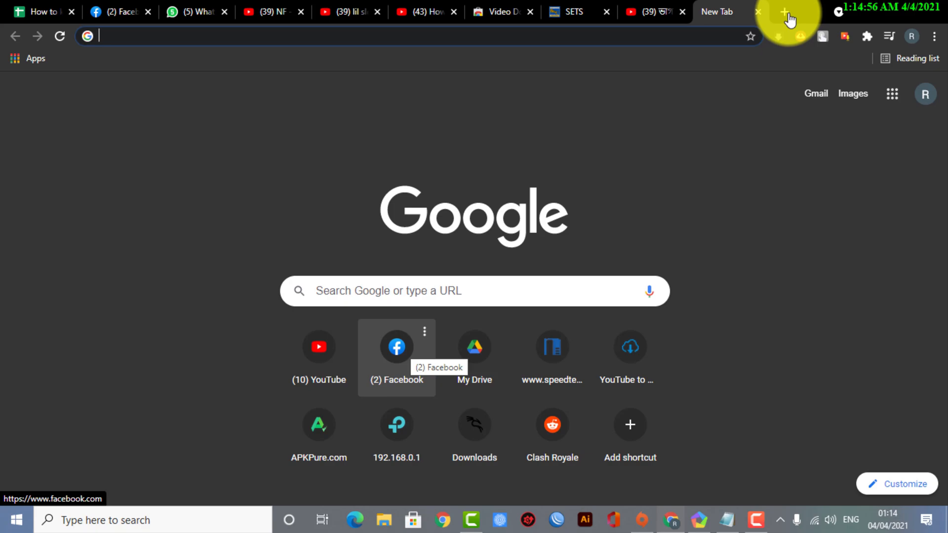
Step: Open Facebook's home feed and expand the See More sidebar shortcuts
click(397, 347)
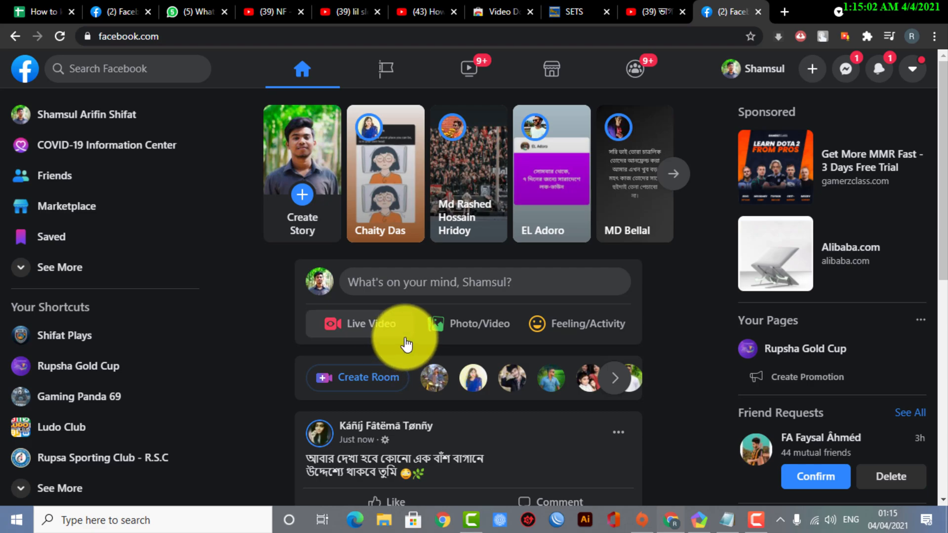
mouse_move(203, 276)
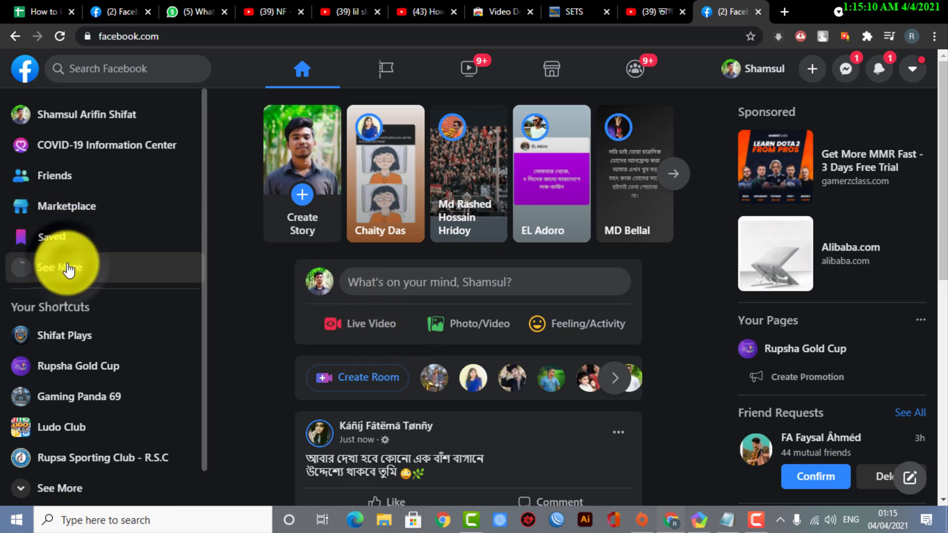
click(59, 267)
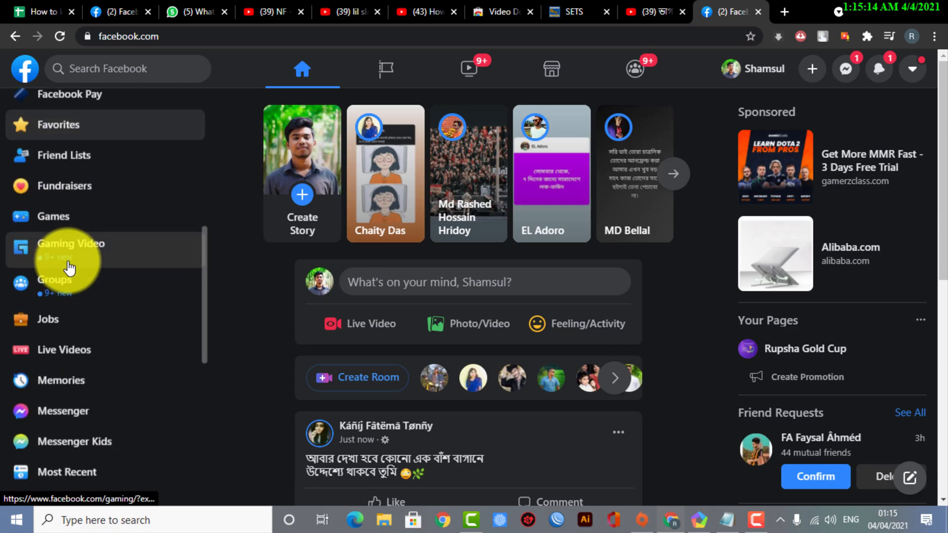
scroll(down, 3)
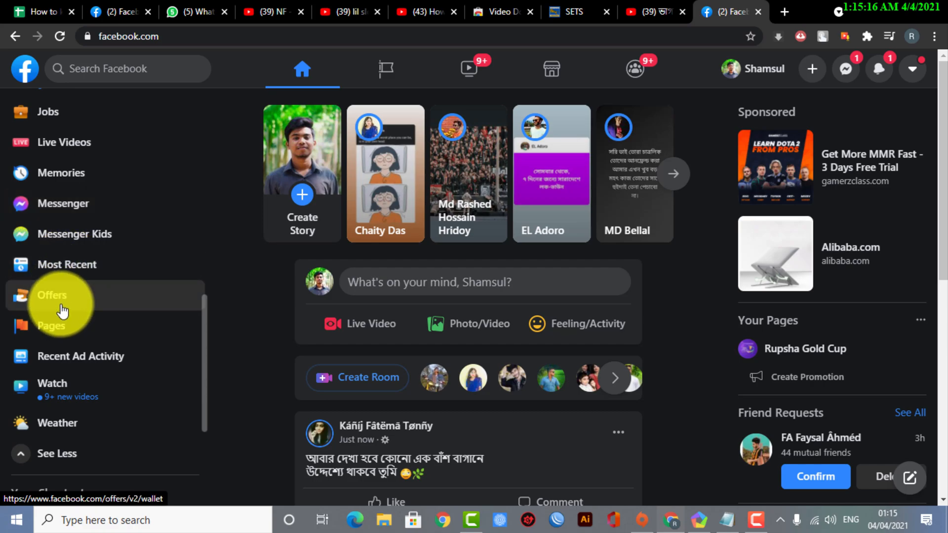
Step: Go to the Pages section and start a new Page with Create New Page
click(51, 325)
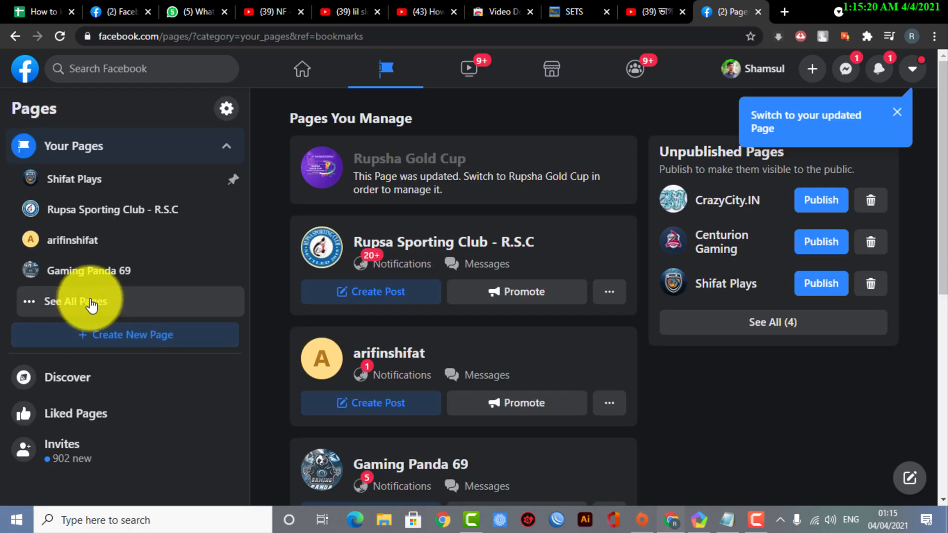
mouse_move(138, 336)
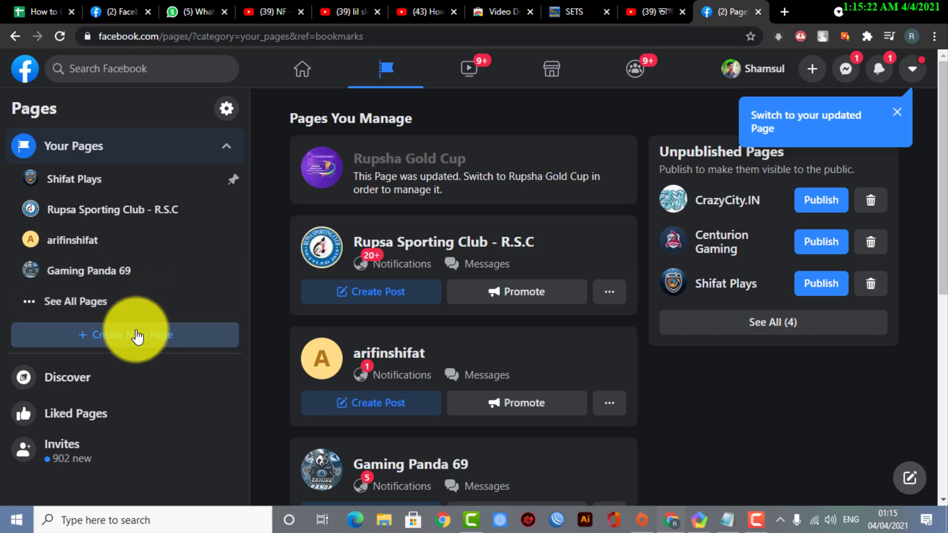
click(125, 336)
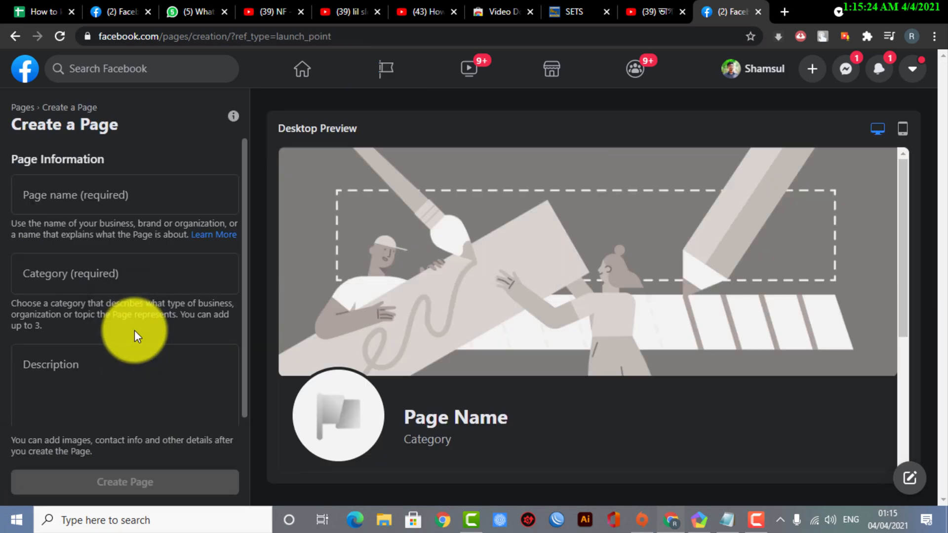
Step: Fill in name Rusher Plays, category Gaming Video Creator, description Gaming Moments, and create the Page
click(124, 195)
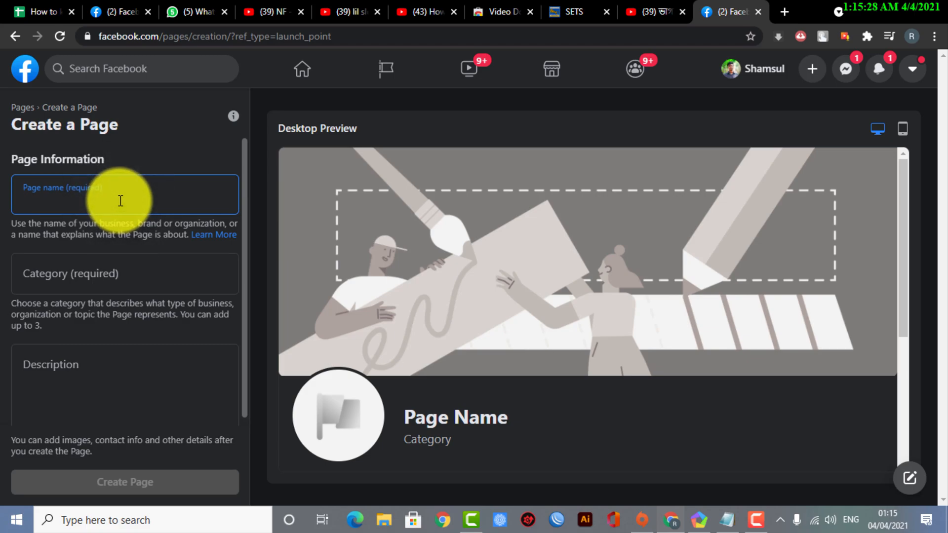
text(Rusher Plays)
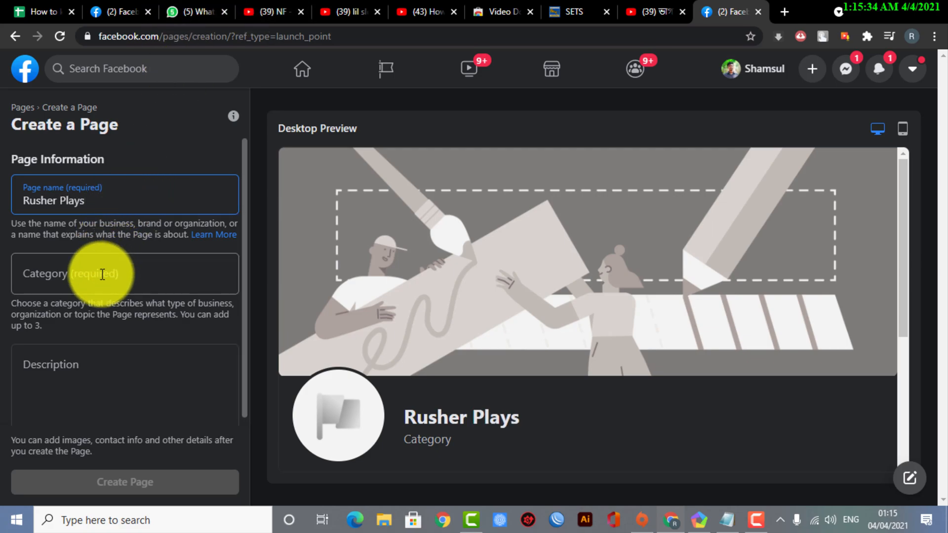
text(Gaming)
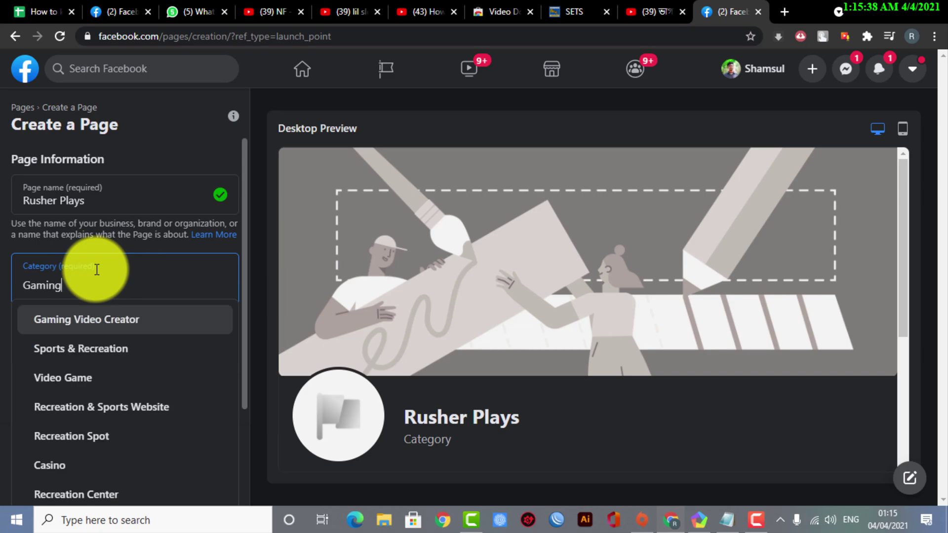
click(86, 320)
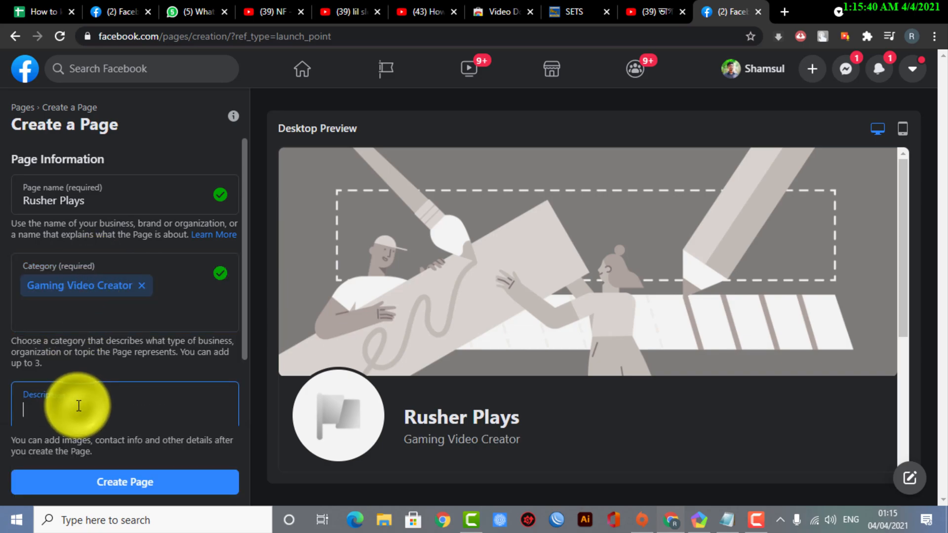
text(Gaming Moments)
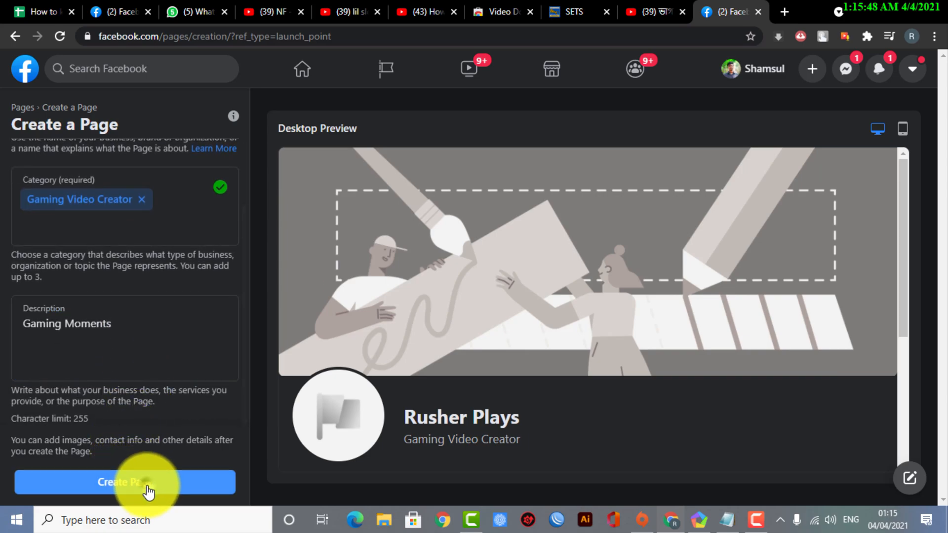
click(125, 481)
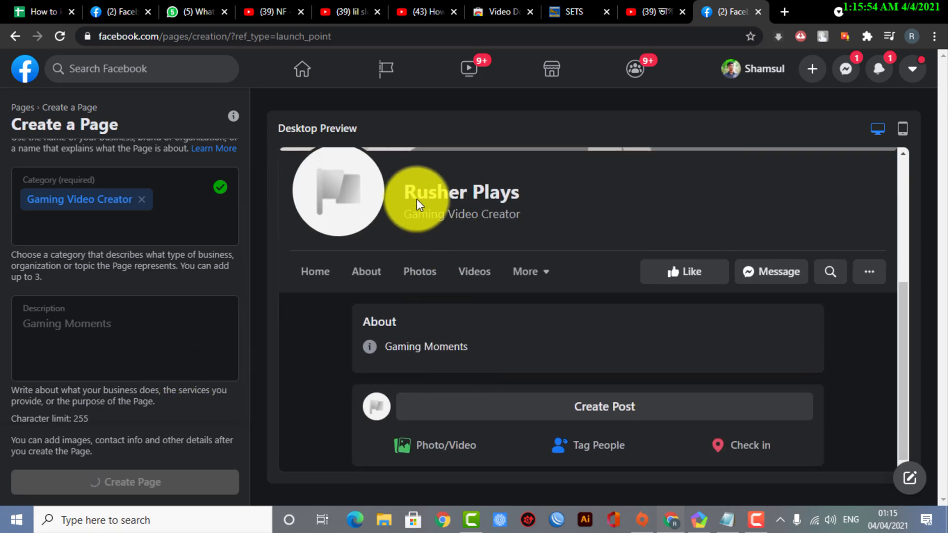
Step: Skip the page setup, return to the home feed and open Rusher Plays from the shortcuts
click(125, 481)
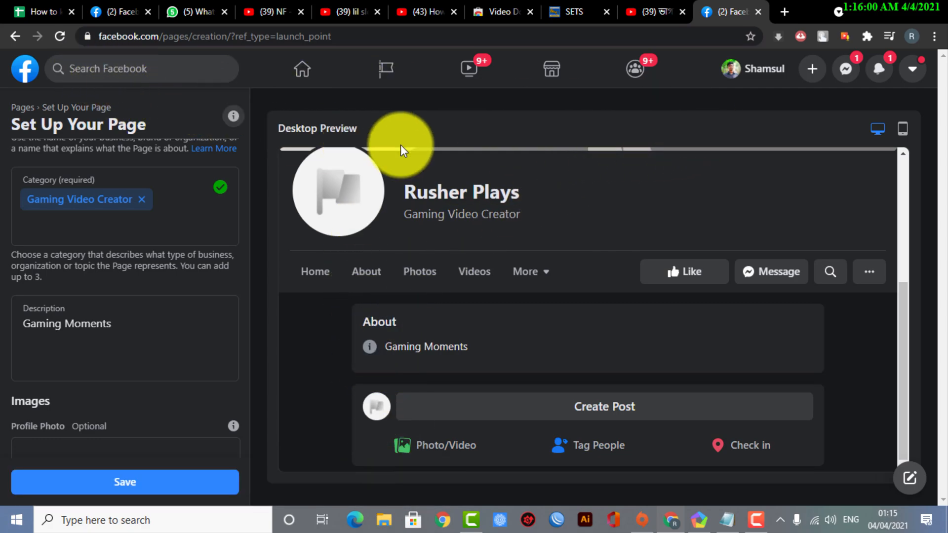
mouse_move(239, 117)
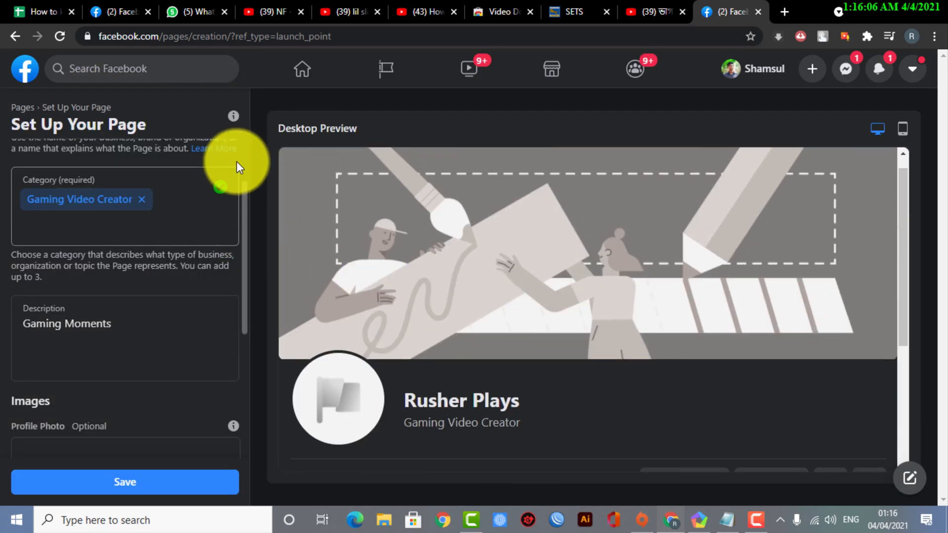
click(771, 129)
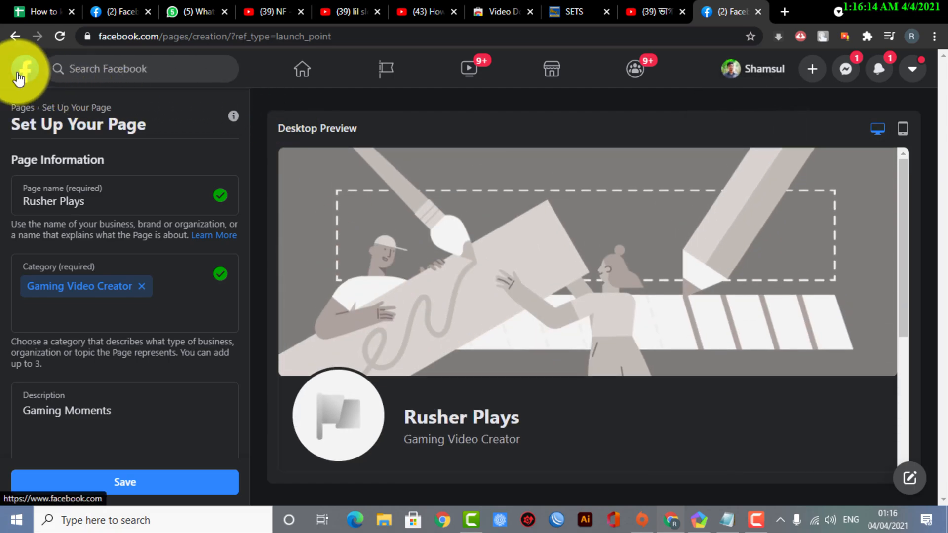
click(26, 69)
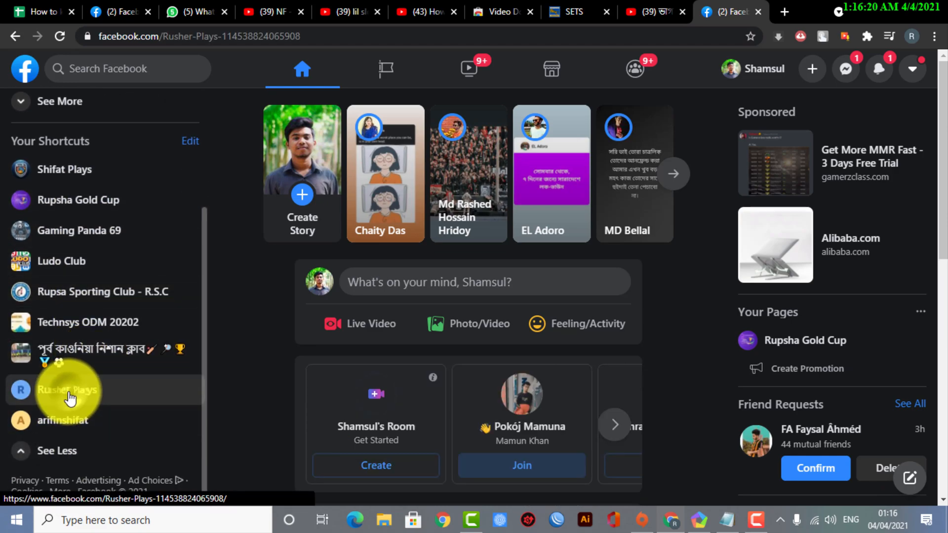
click(69, 393)
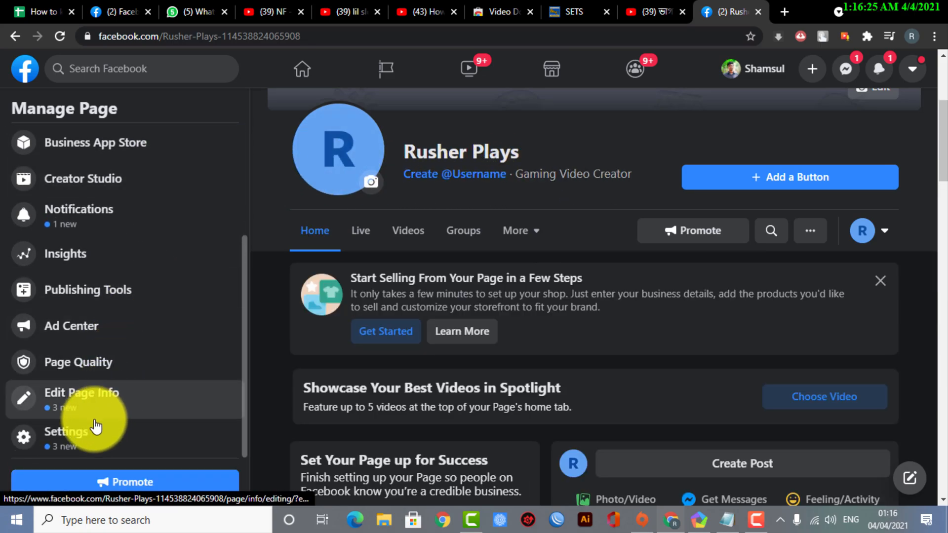
Step: Open Edit Page Info for Rusher Plays from the Manage Page sidebar
click(81, 393)
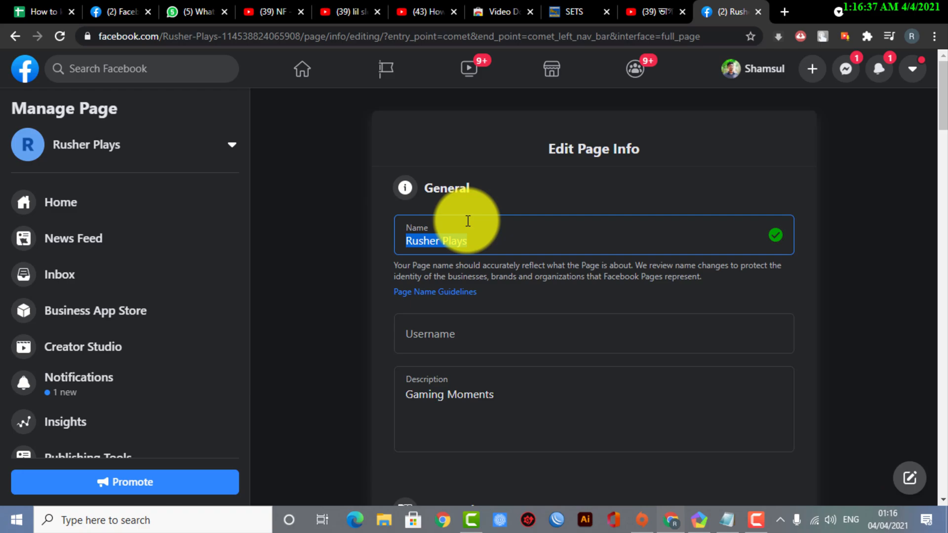
Step: Replace the Page name with 'Epic Gaming Moments' and request the name change
text(Ganub)
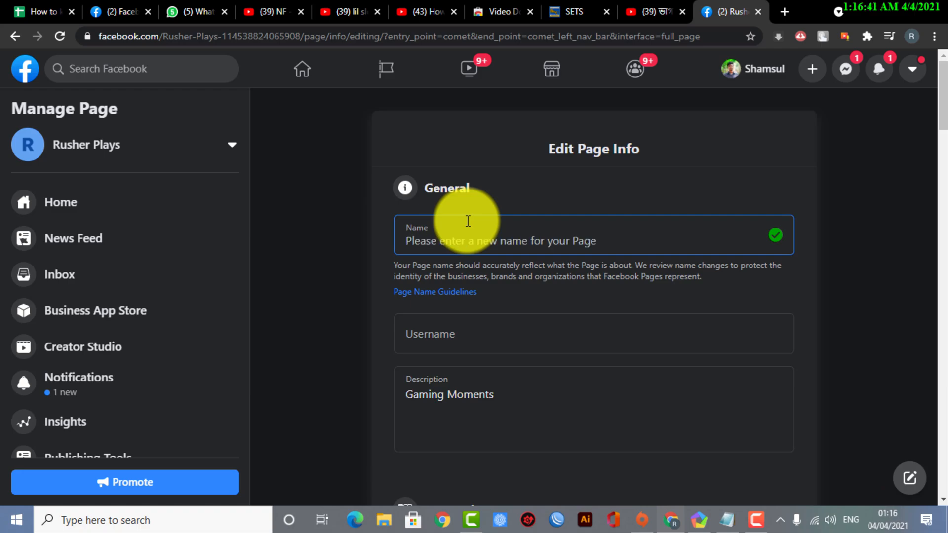
text(Epic)
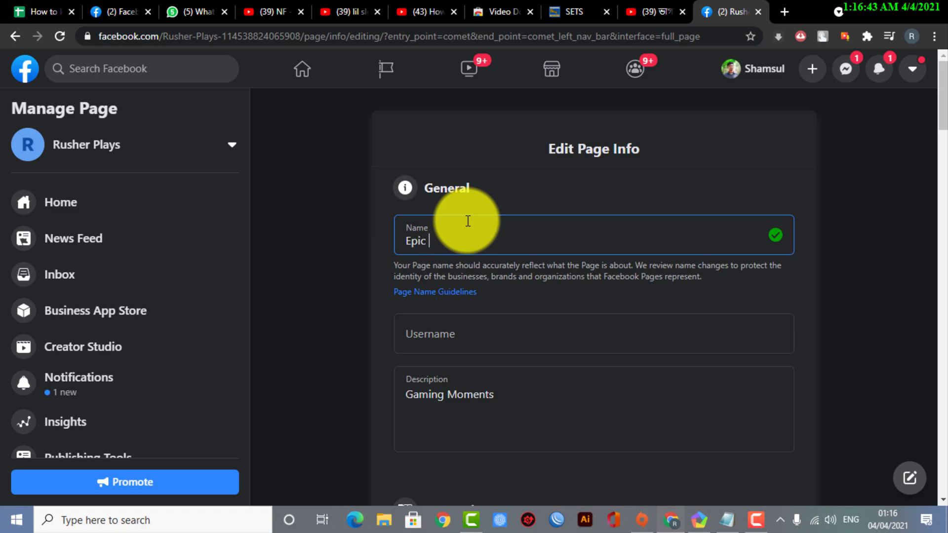
text(Gaming)
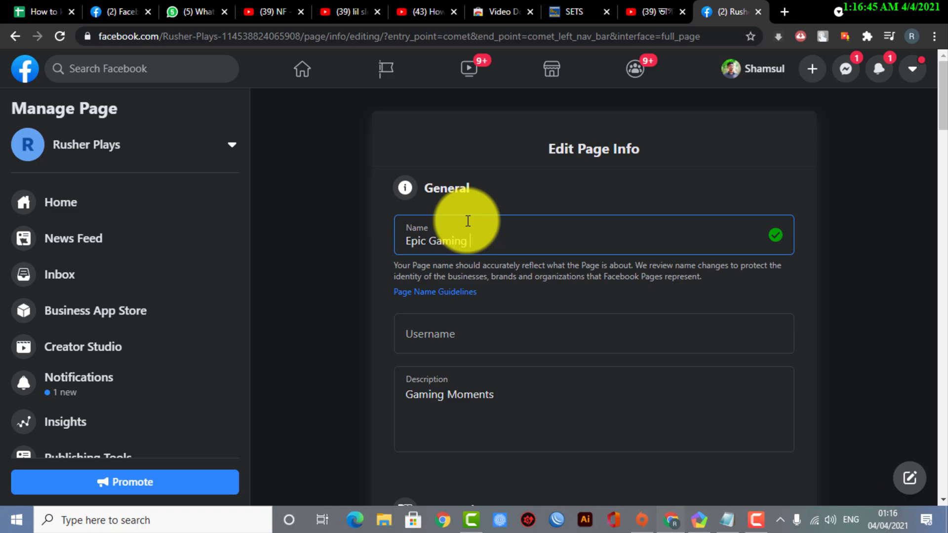
text(Moments)
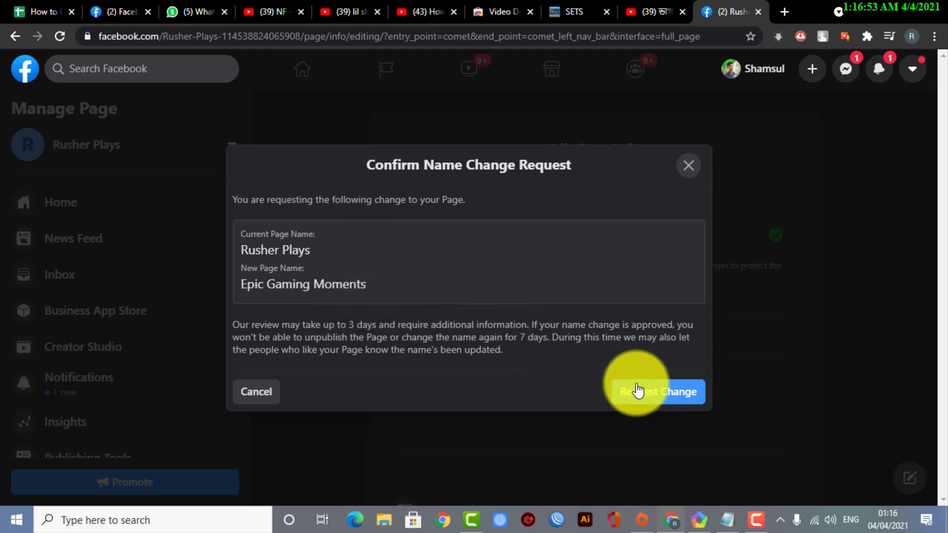
mouse_move(641, 394)
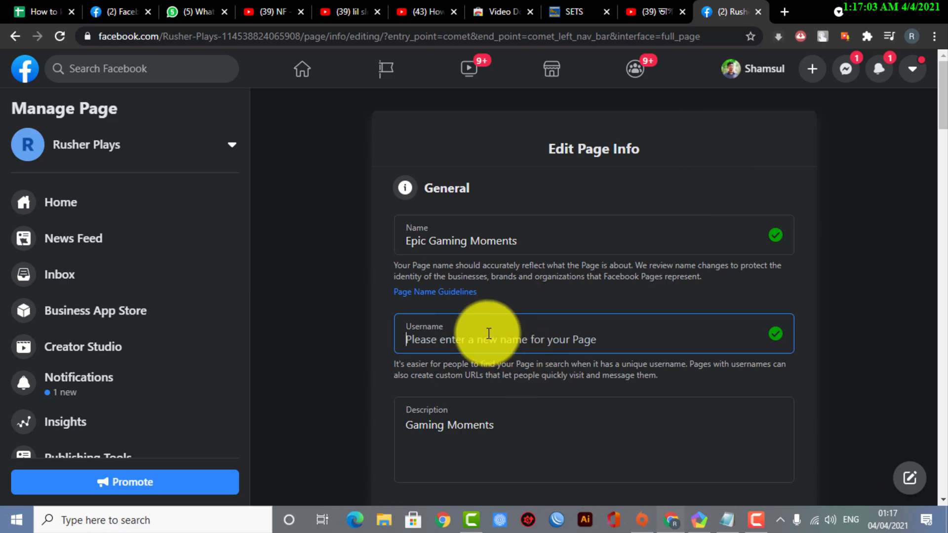
Step: Enter rusherplays in the Username field and move down to the Contact section
text(r)
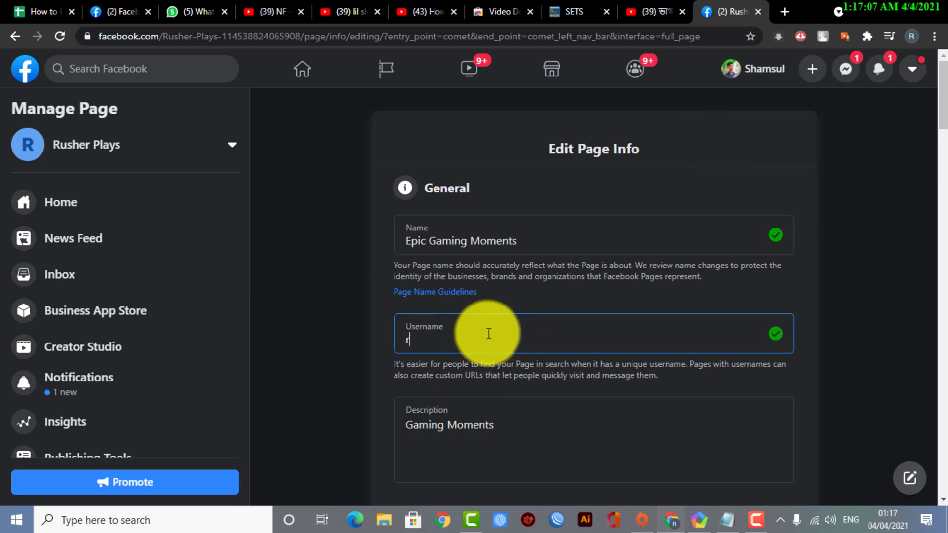
text(usher)
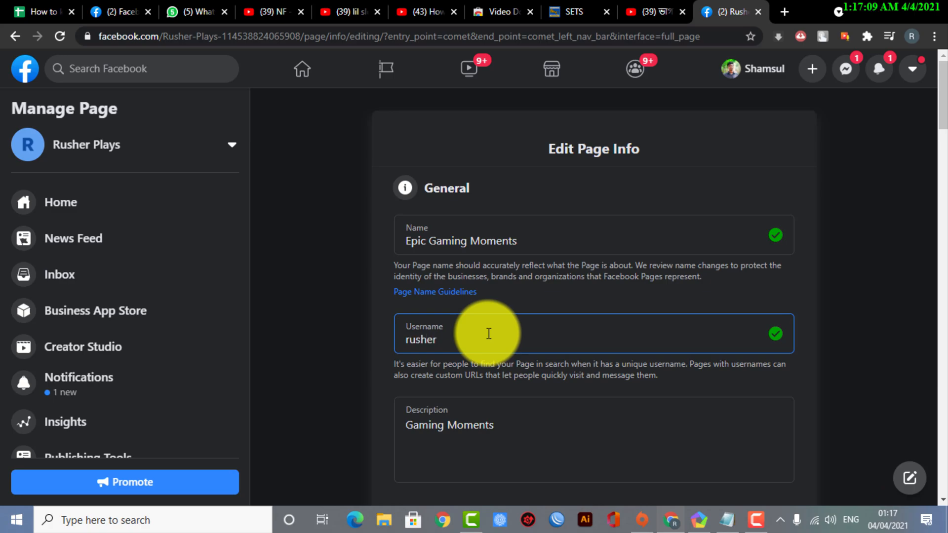
text(plays)
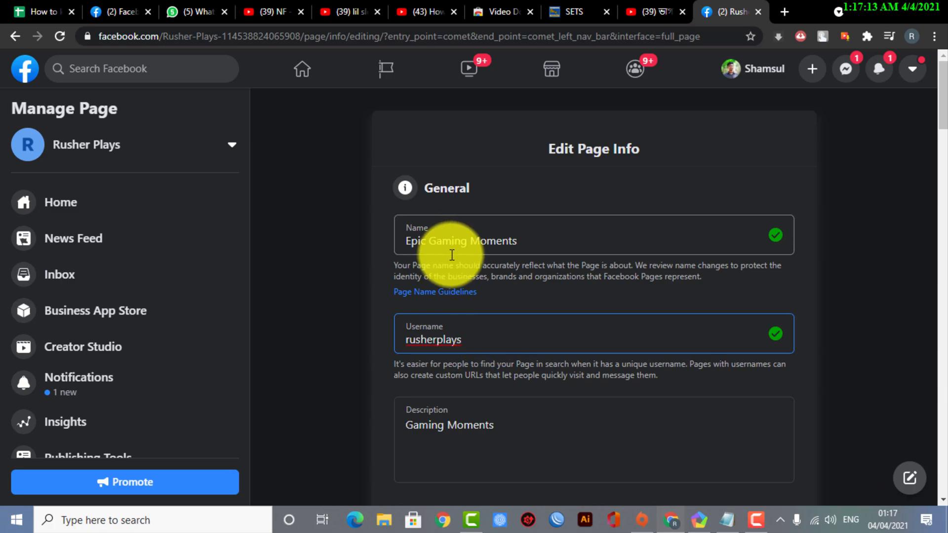
scroll(down, 3)
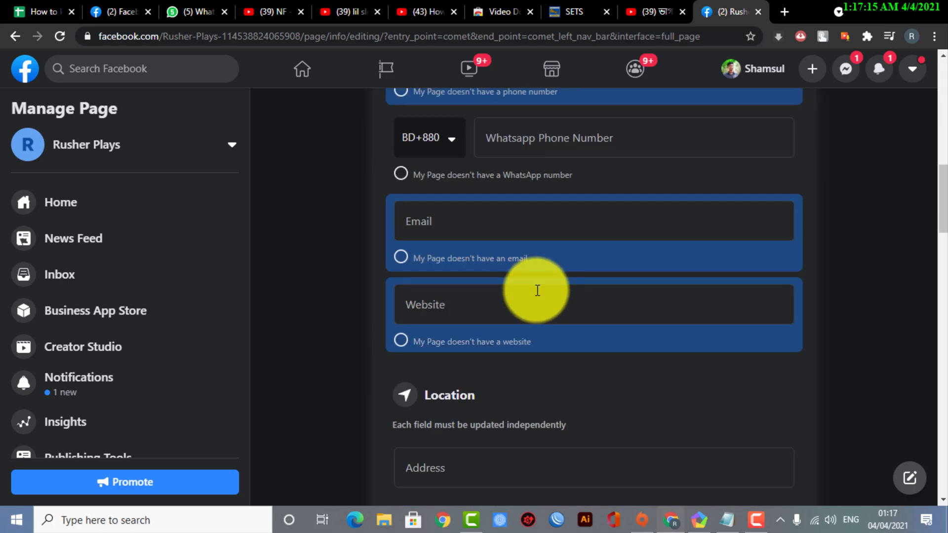
mouse_move(575, 280)
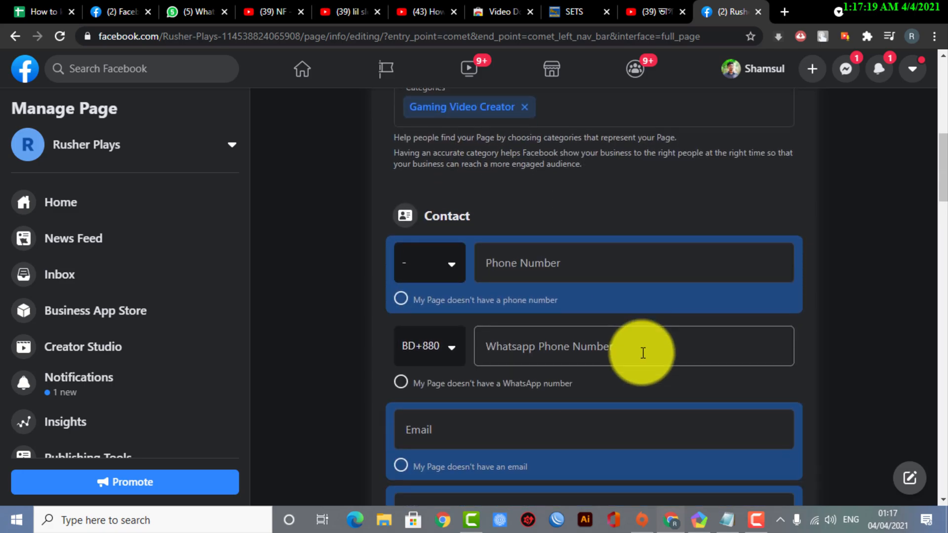
Step: Select Bangladesh (BD+880) as the phone country code and scroll back up the form
click(430, 262)
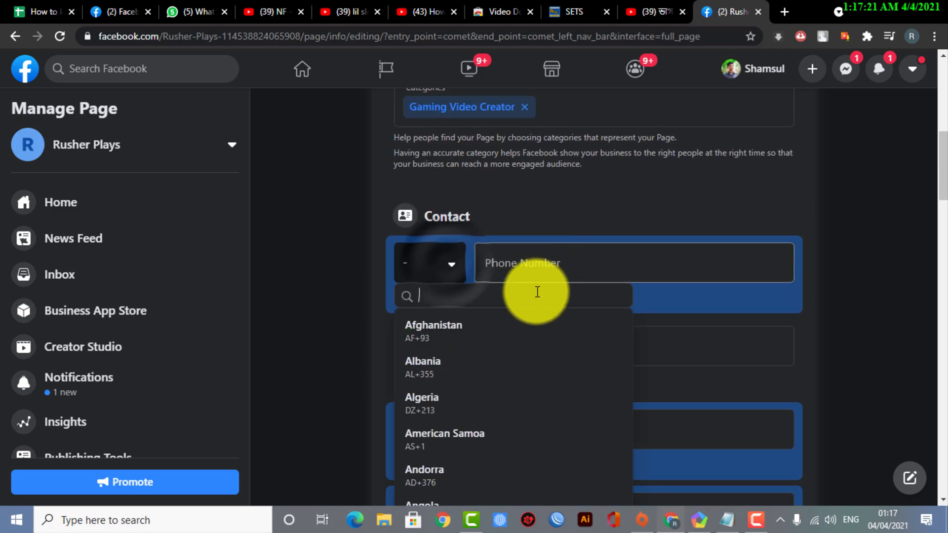
scroll(down, 3)
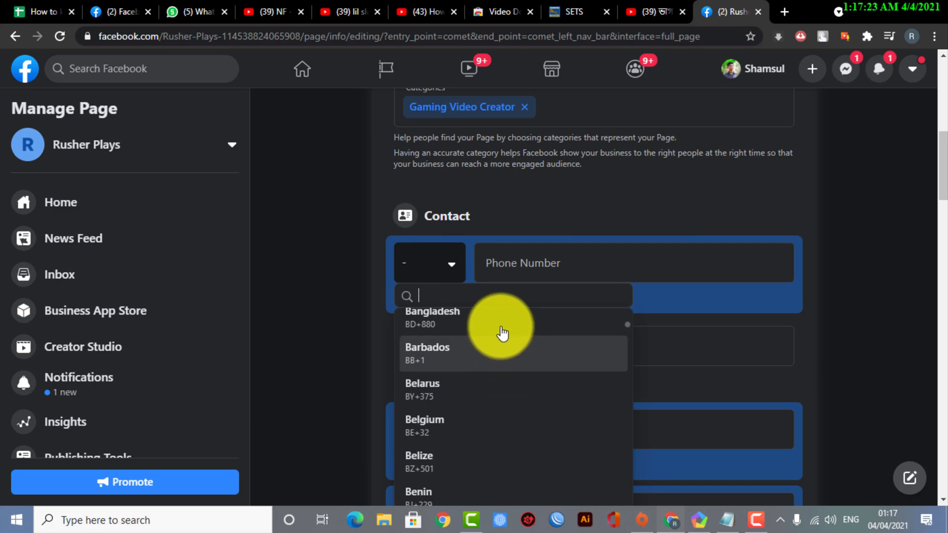
click(432, 317)
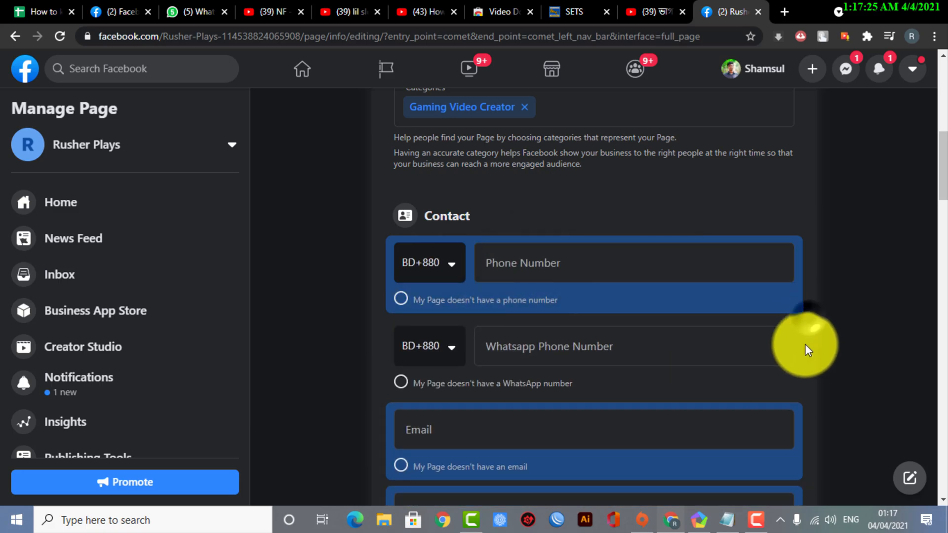
scroll(down, 3)
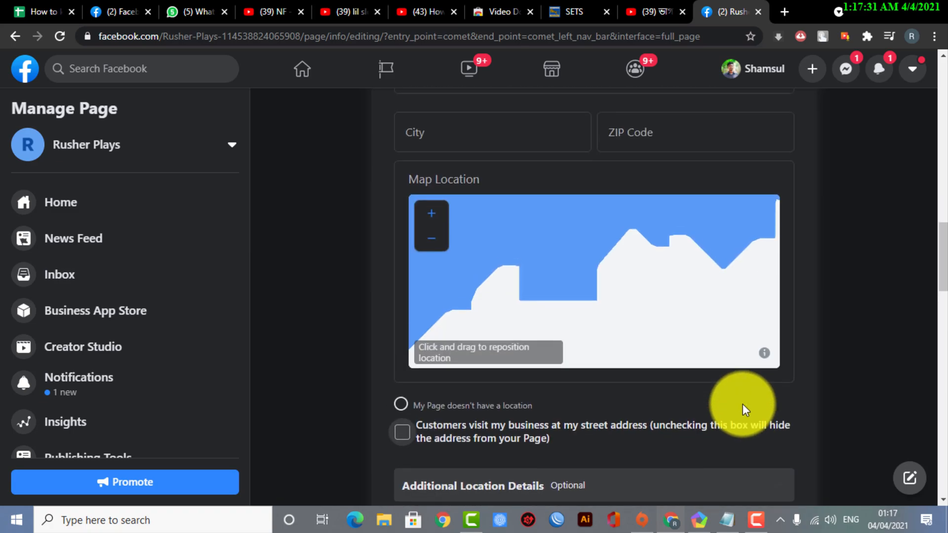
scroll(up, 3)
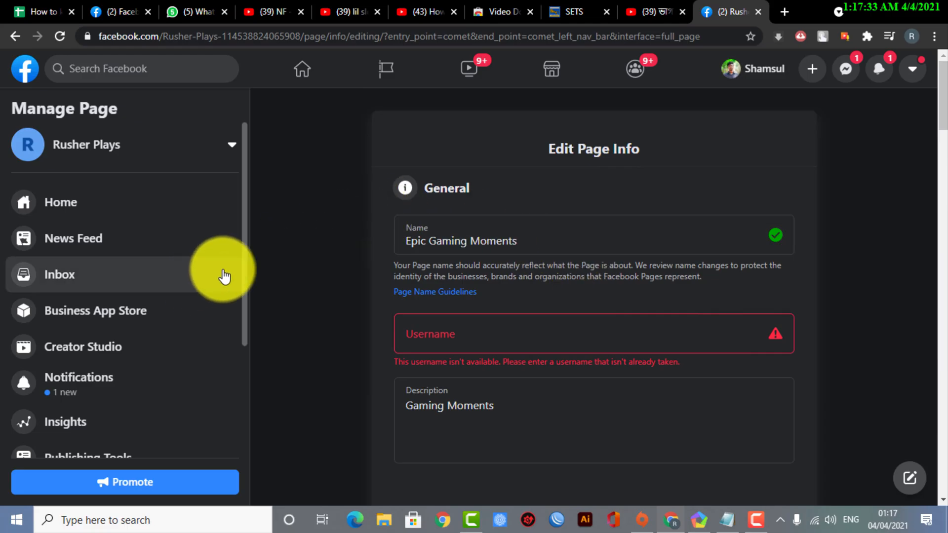